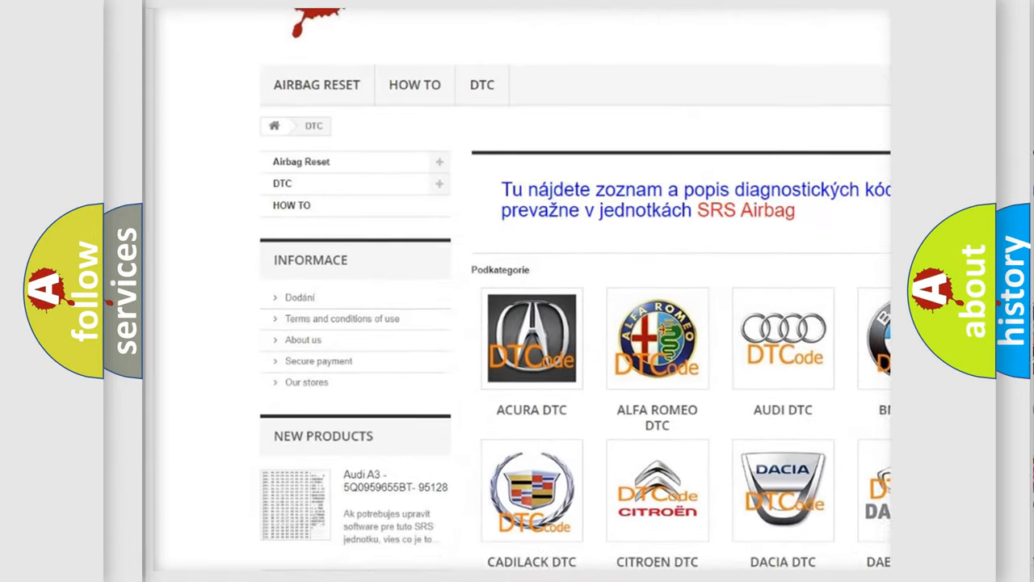
scroll(down, 3)
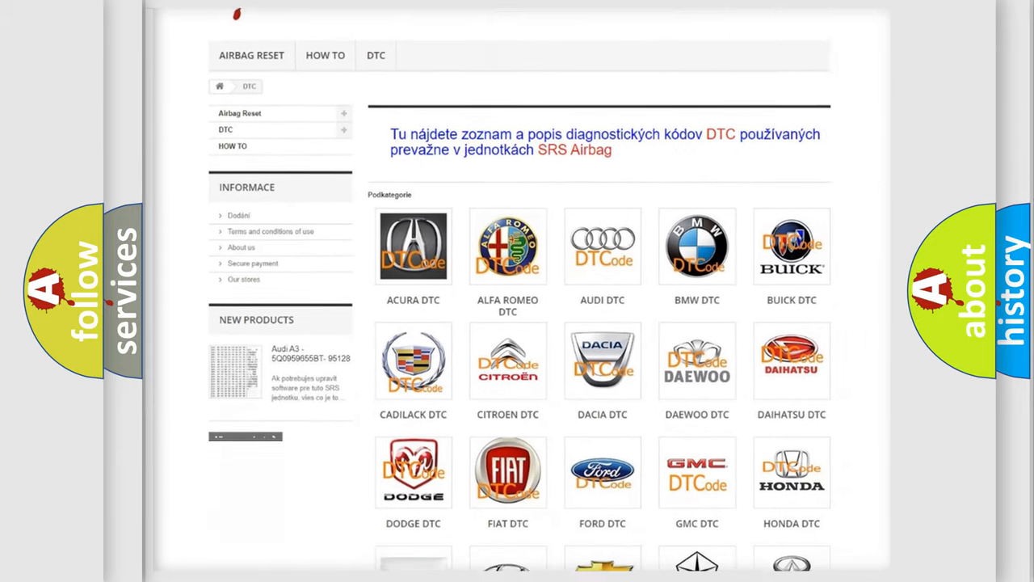
scroll(down, 3)
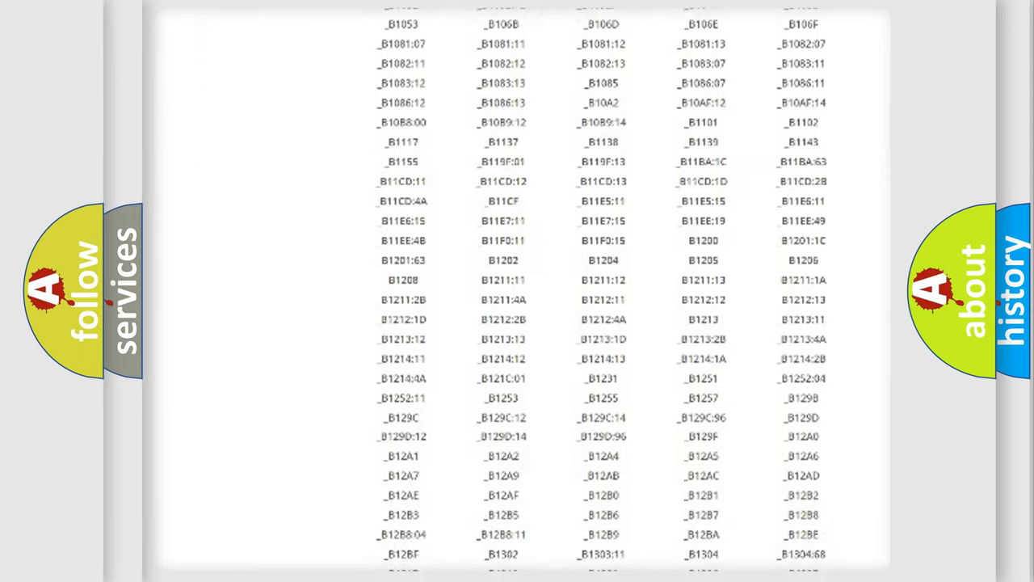
scroll(down, 3)
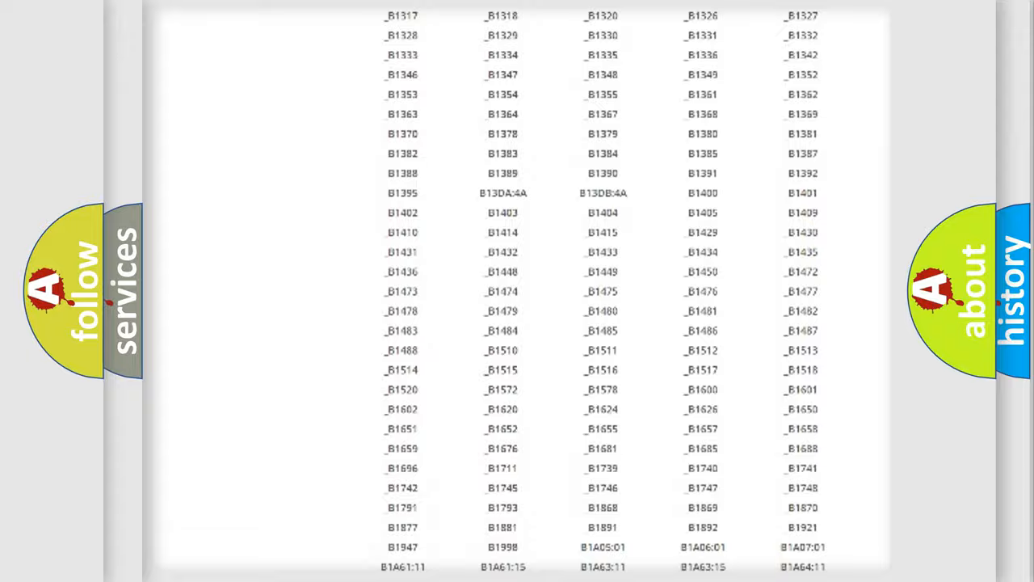
scroll(up, 3)
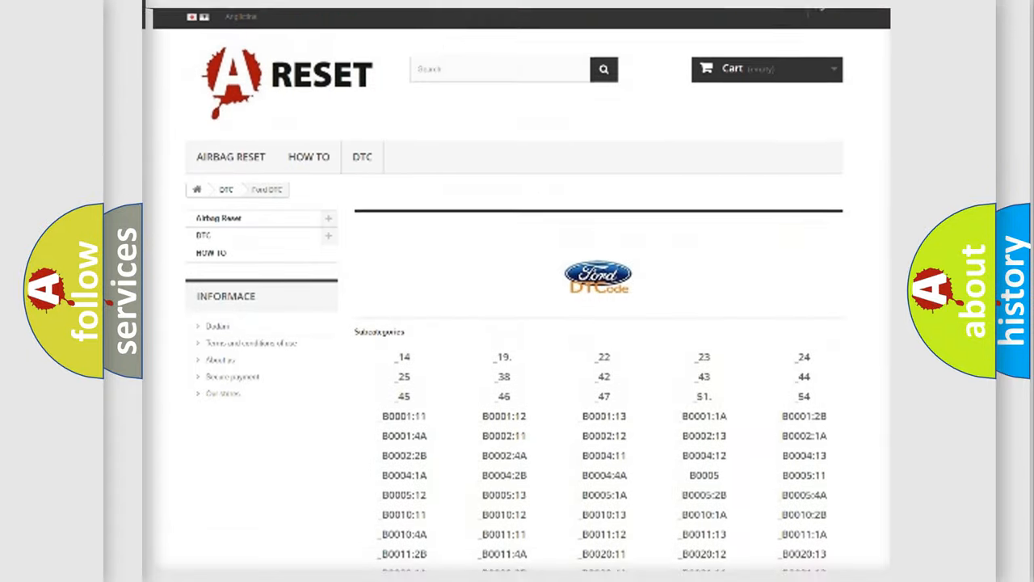